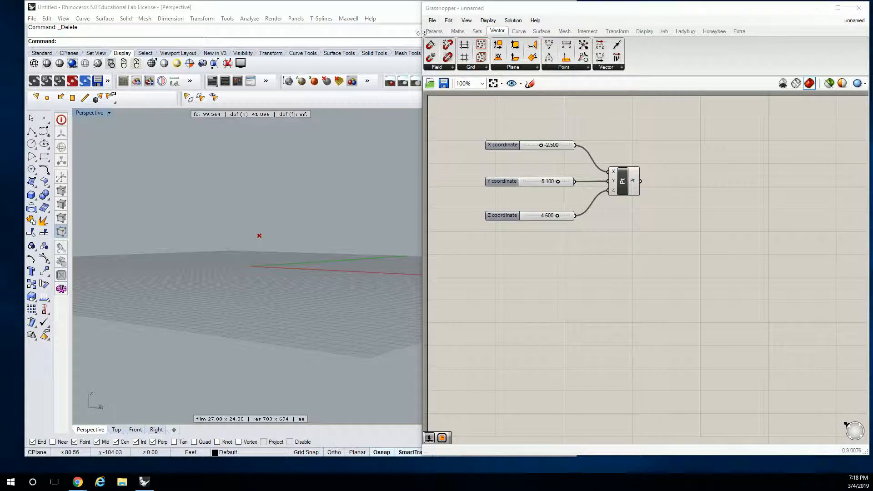
- Browse the Params components, expanding the Geometry, Primitive and Util panels
click(434, 31)
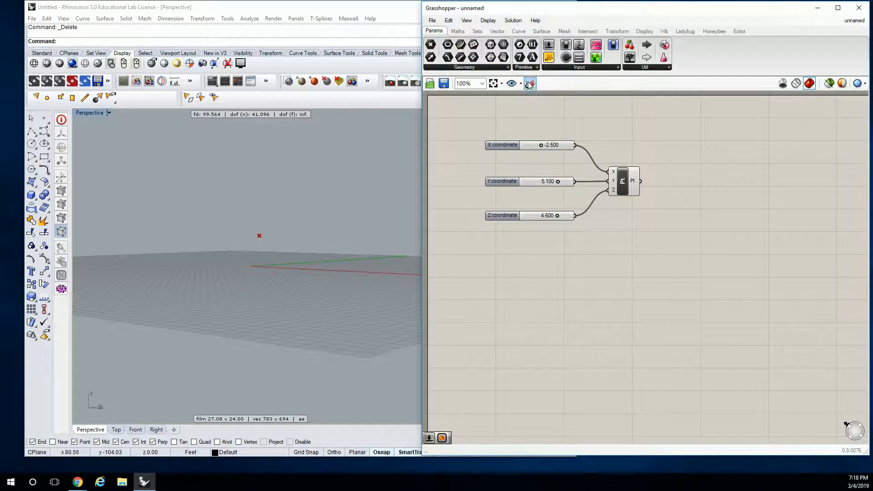
click(465, 67)
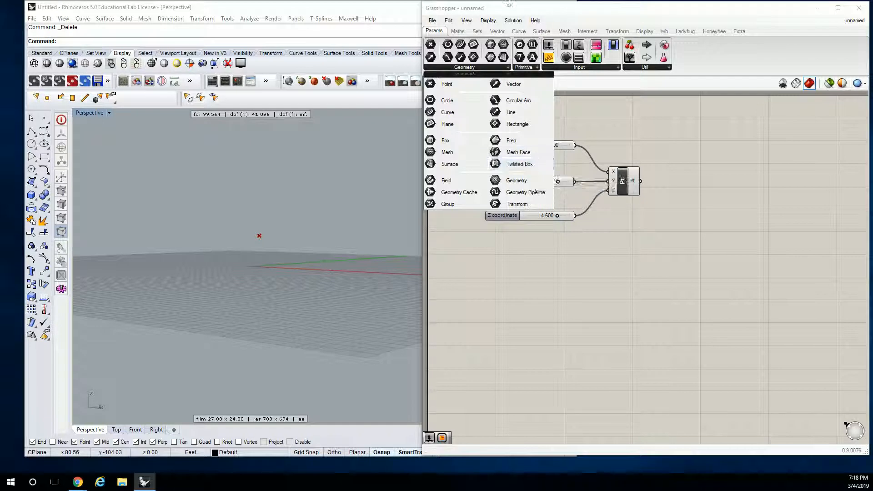
click(524, 67)
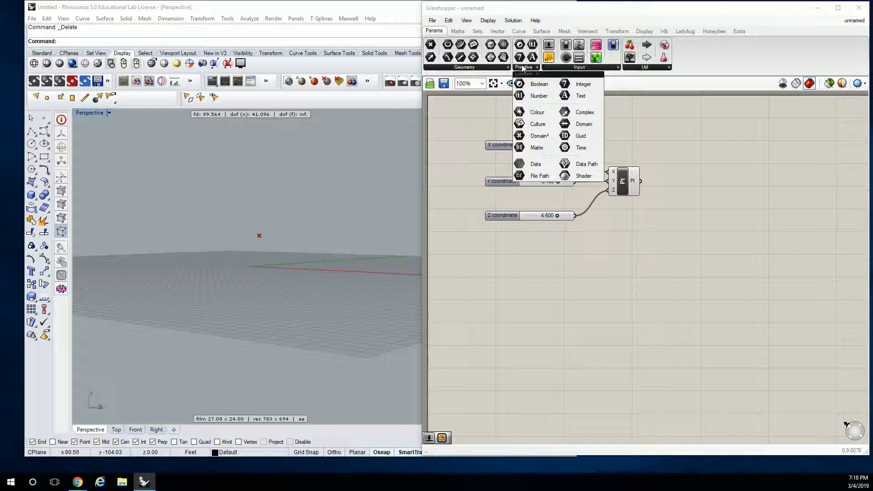
mouse_move(579, 71)
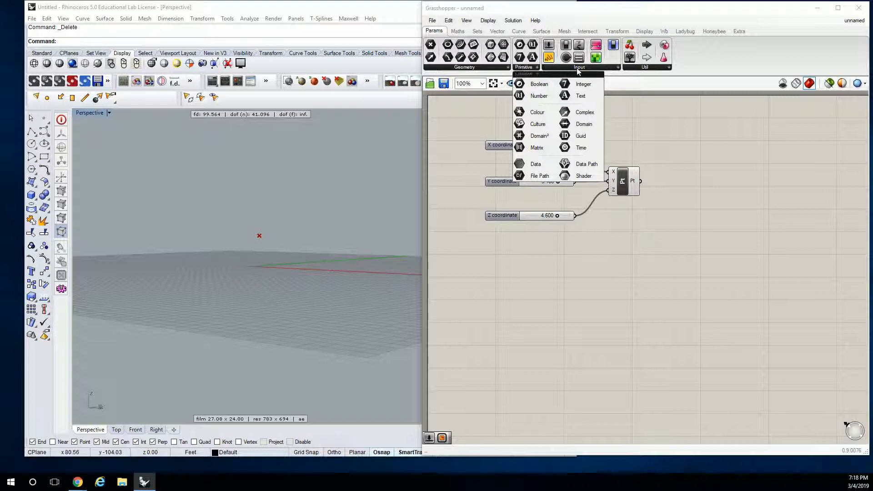
click(646, 57)
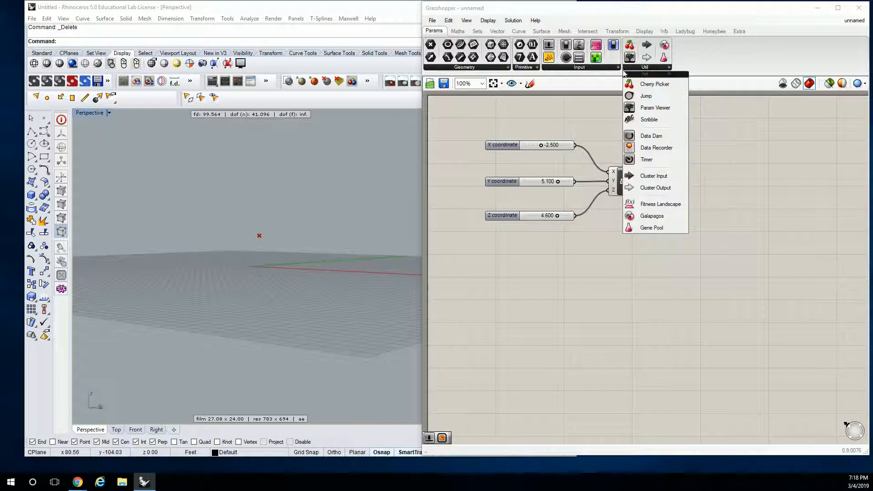
- Browse the Maths components including the Domain panel, then the Sets components
click(457, 31)
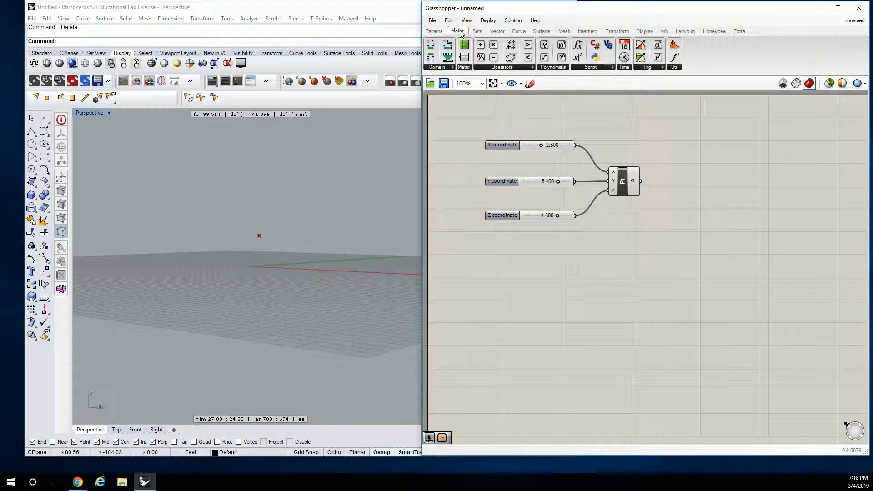
click(458, 31)
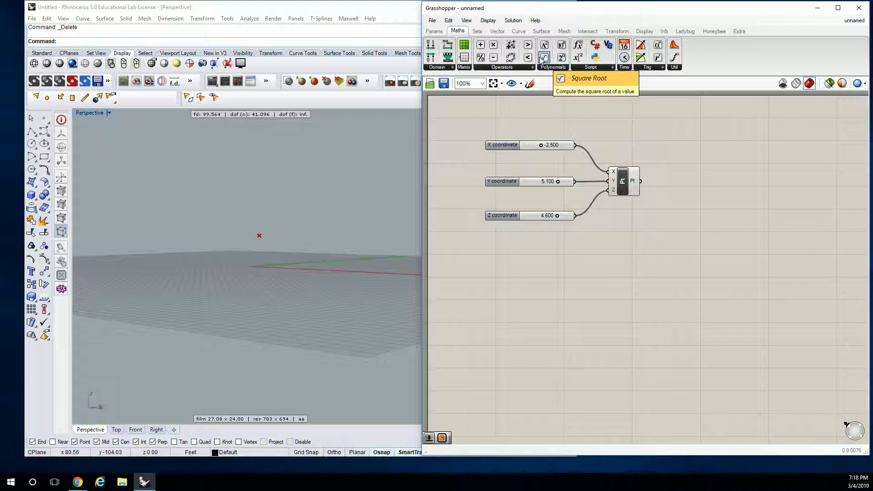
click(436, 67)
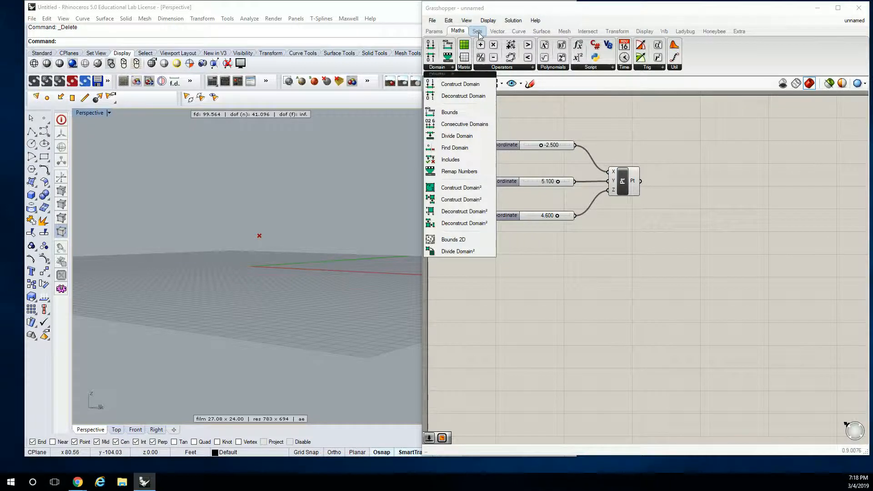
click(477, 31)
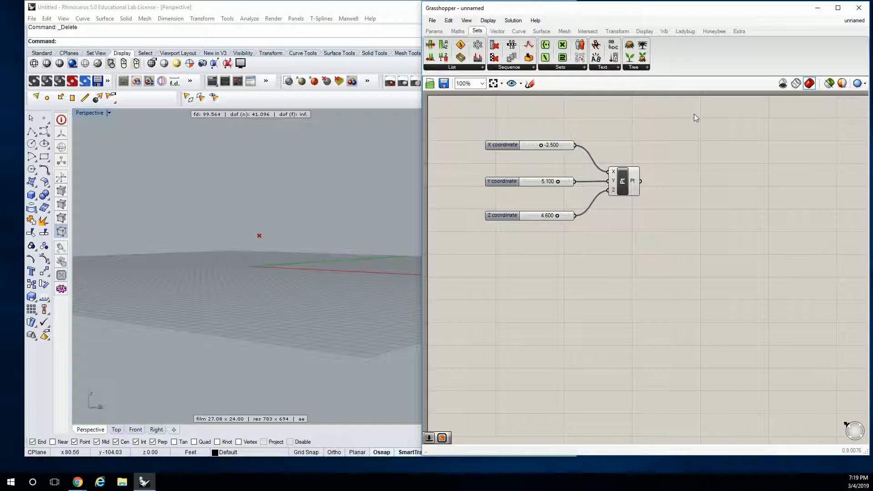
mouse_move(488, 20)
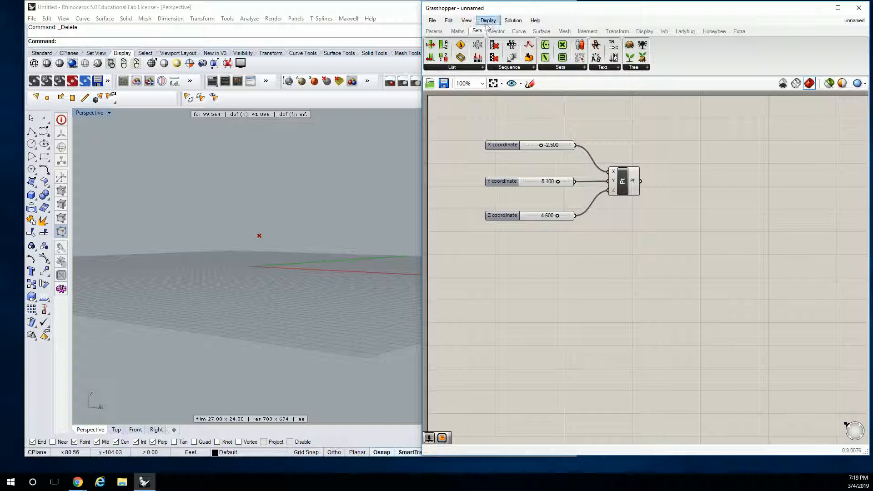
- Browse the Vector components' Plane, Field and Point panels, ending on the Surface components
click(496, 31)
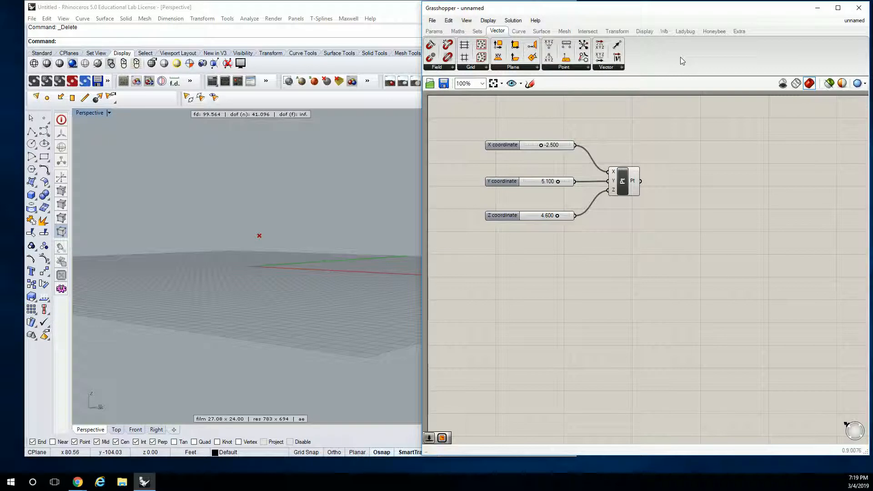
mouse_move(601, 68)
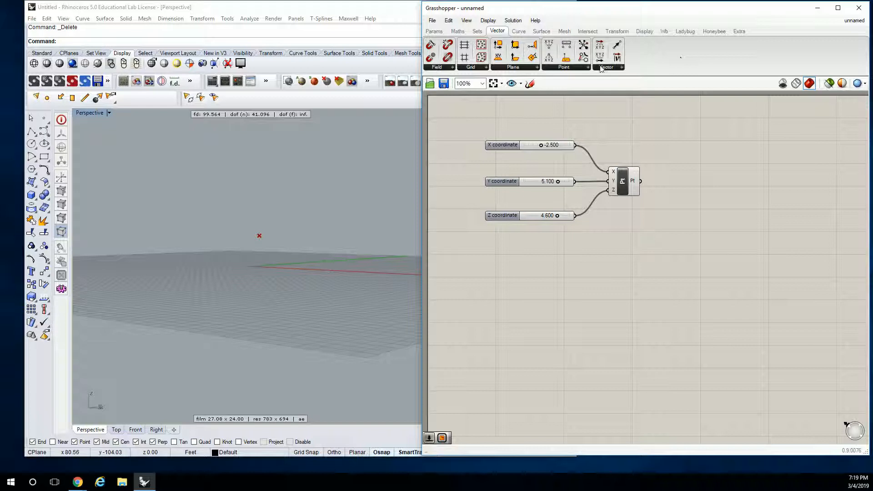
click(513, 55)
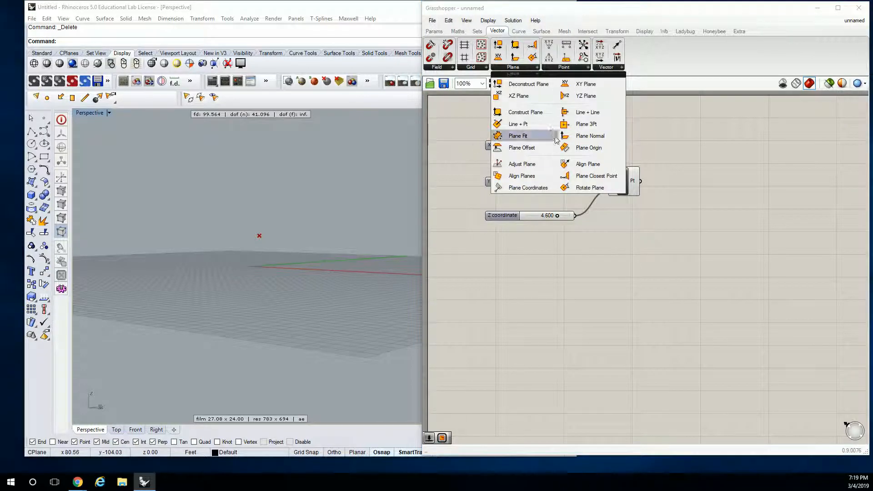
click(470, 67)
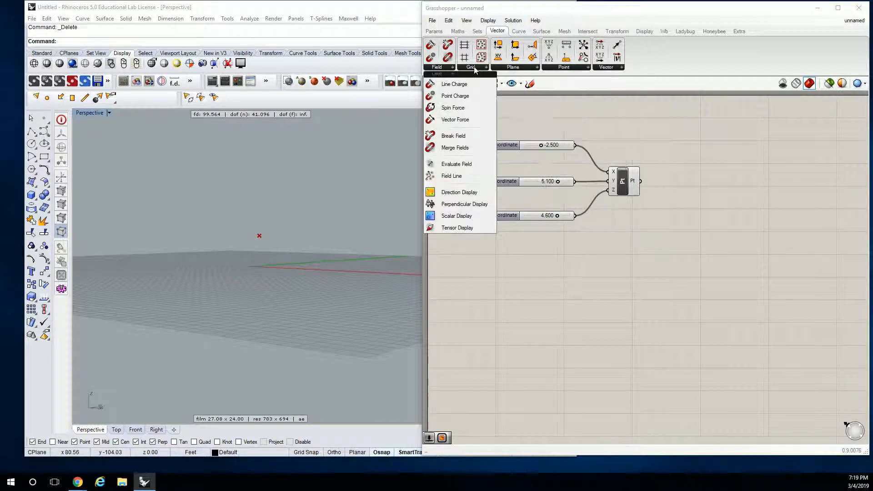
click(563, 67)
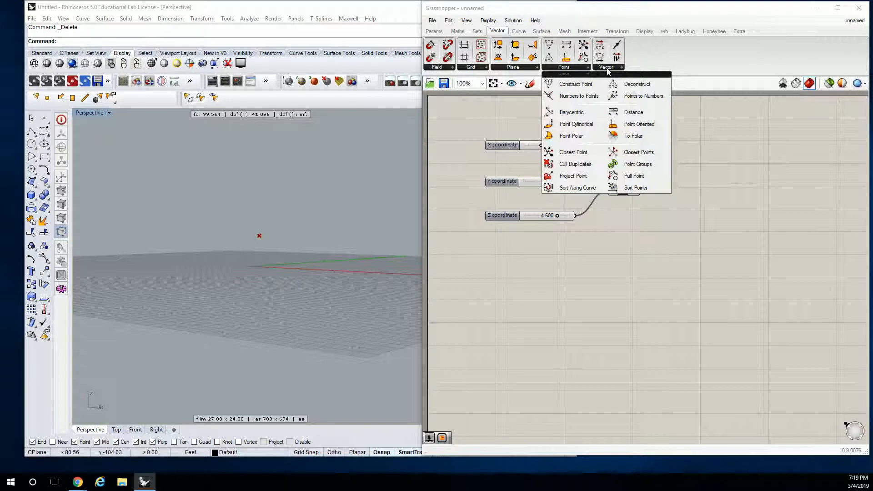
click(606, 66)
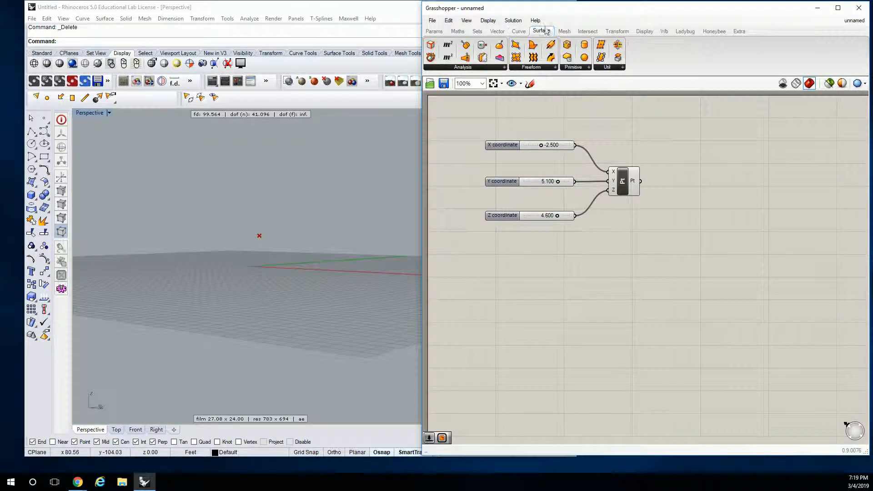
- Browse the Mesh, Vector and Curve components with the Primitive and Analysis panels, ending on Surface
click(564, 31)
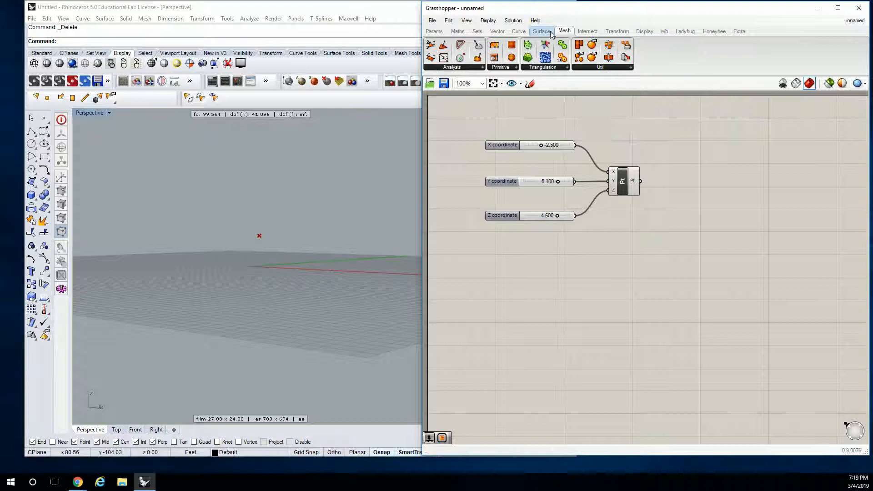
click(498, 31)
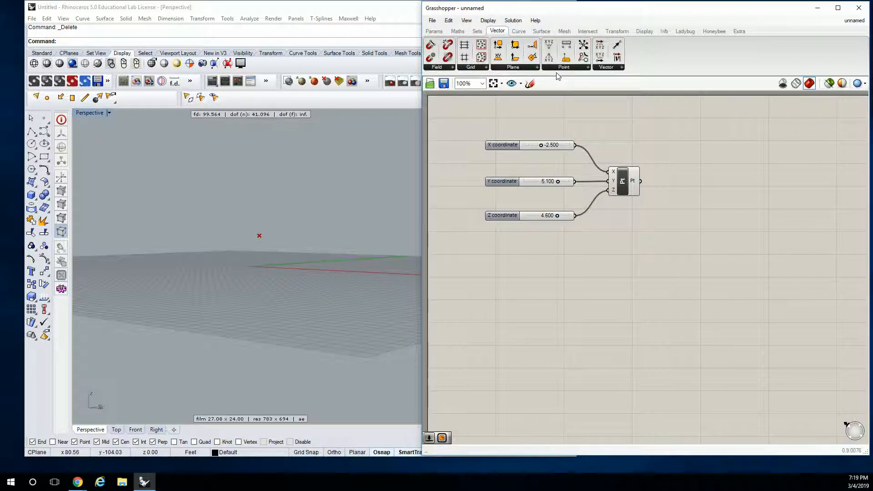
click(518, 30)
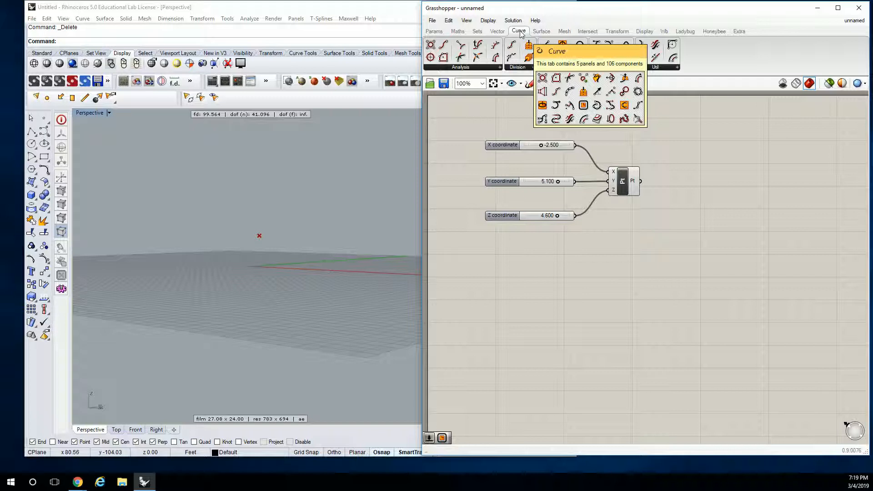
click(563, 66)
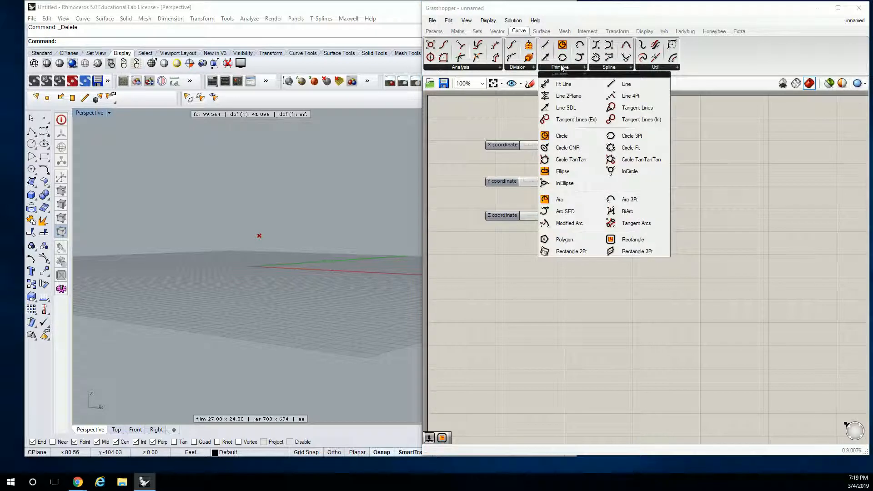
click(460, 67)
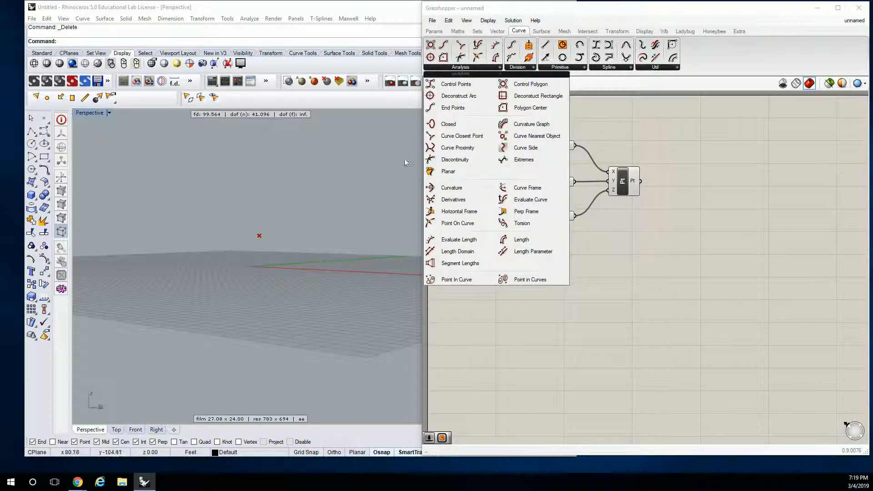
mouse_move(593, 253)
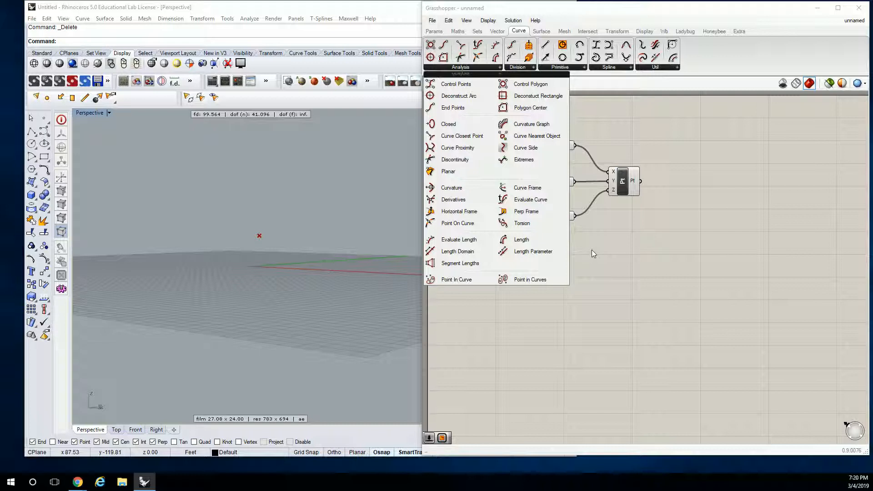
mouse_move(473, 68)
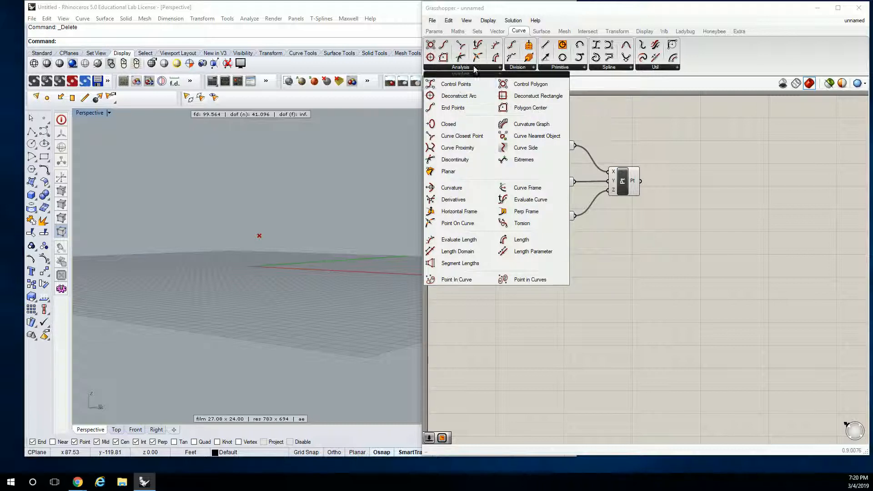
click(541, 31)
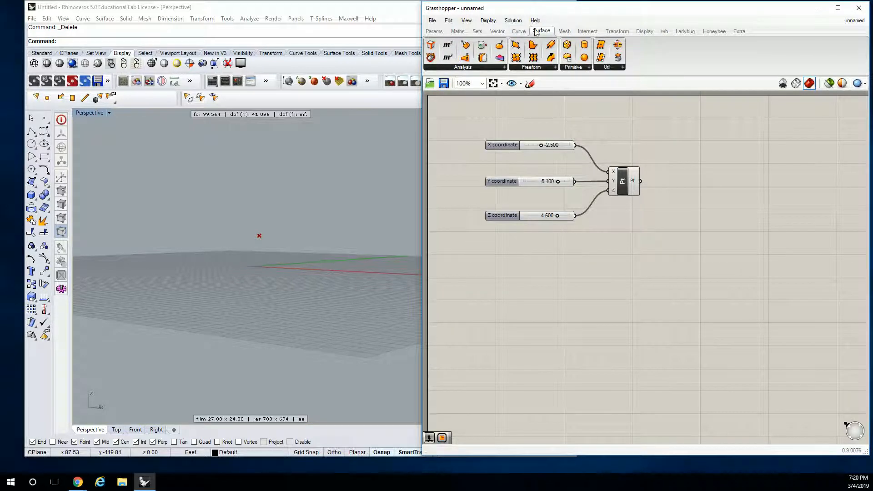
- Browse the Mesh Analysis and Intersect components, ending on the Transform components
click(564, 30)
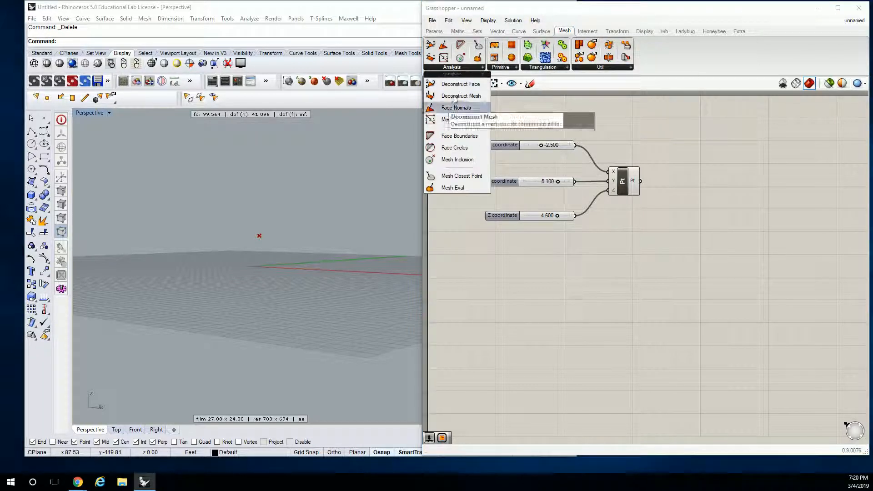
mouse_move(457, 160)
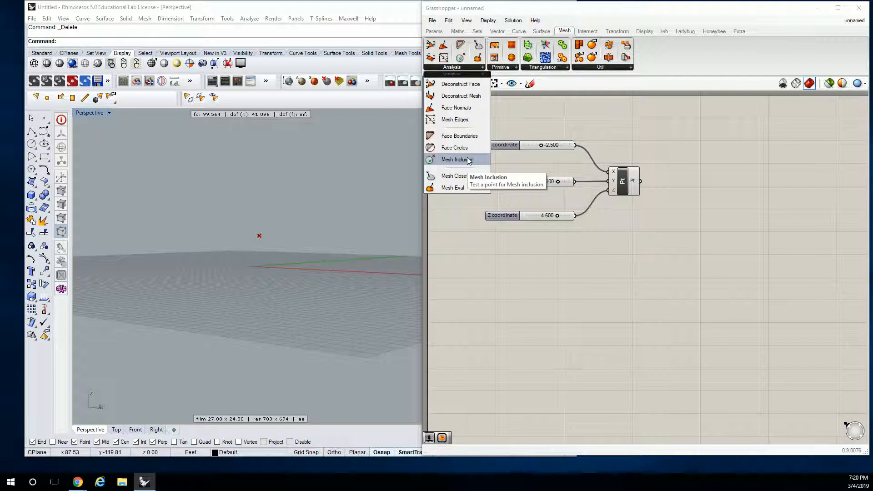
click(587, 31)
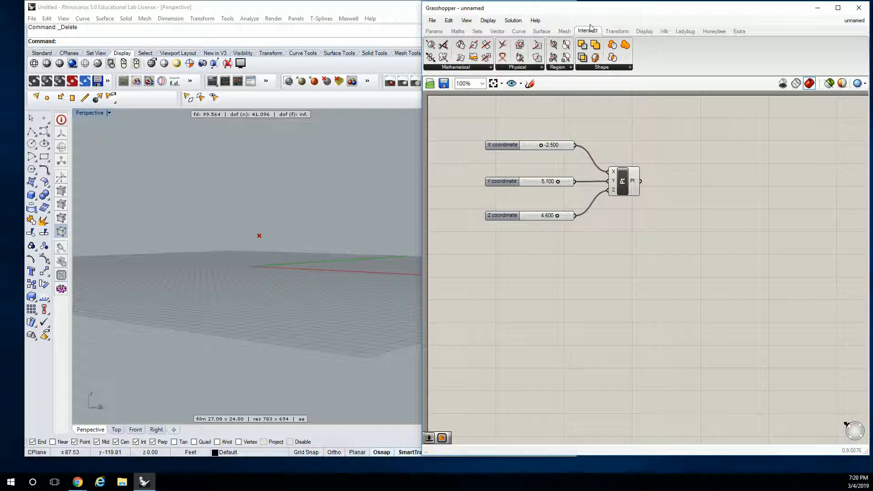
click(617, 31)
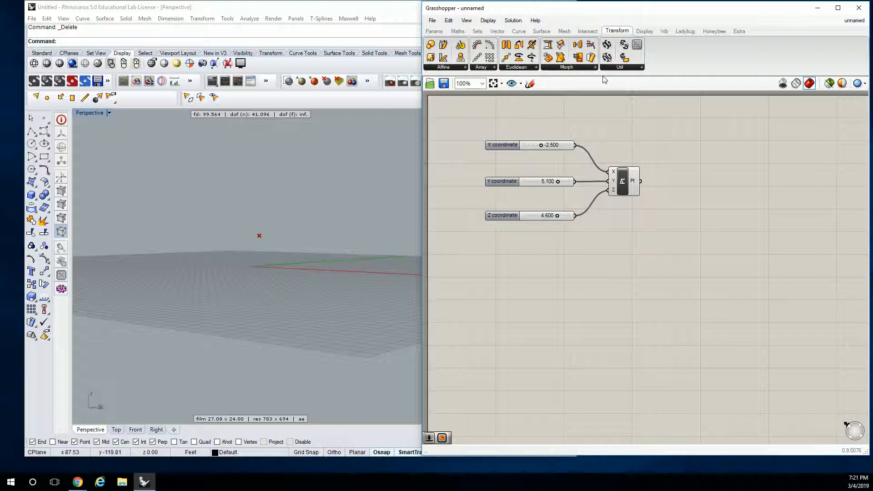
mouse_move(593, 7)
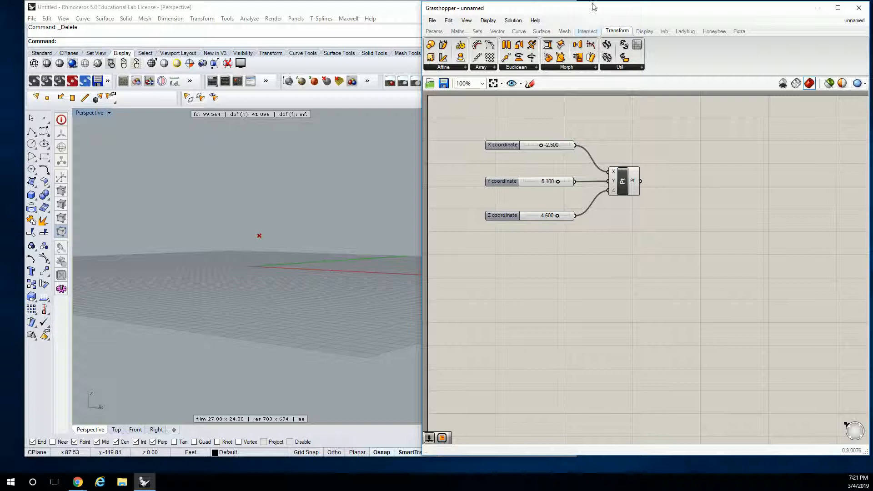
mouse_move(674, 145)
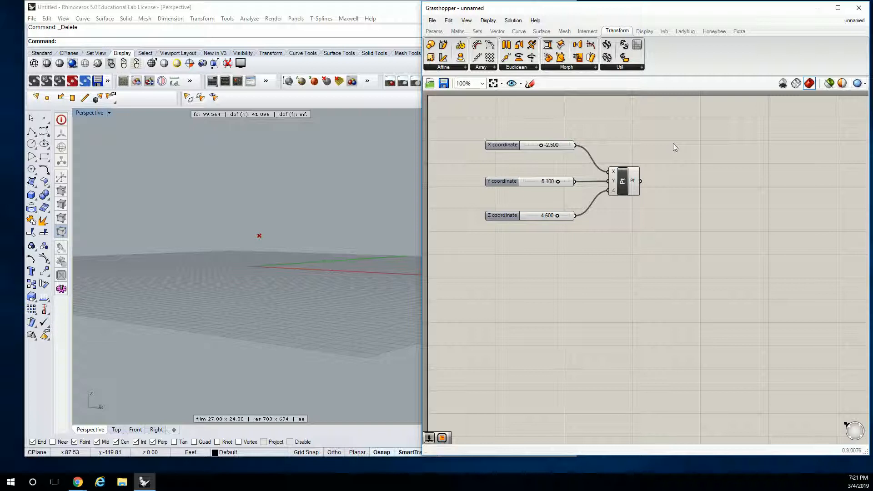
mouse_move(634, 191)
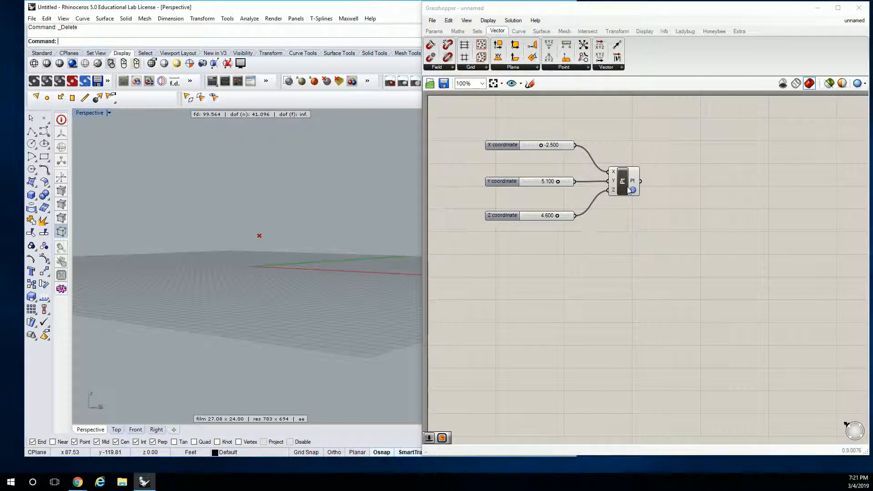
click(564, 55)
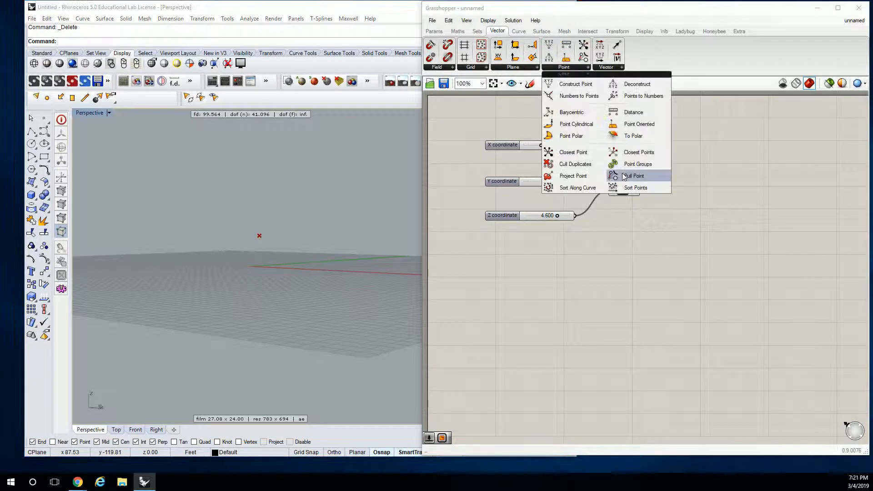
click(634, 175)
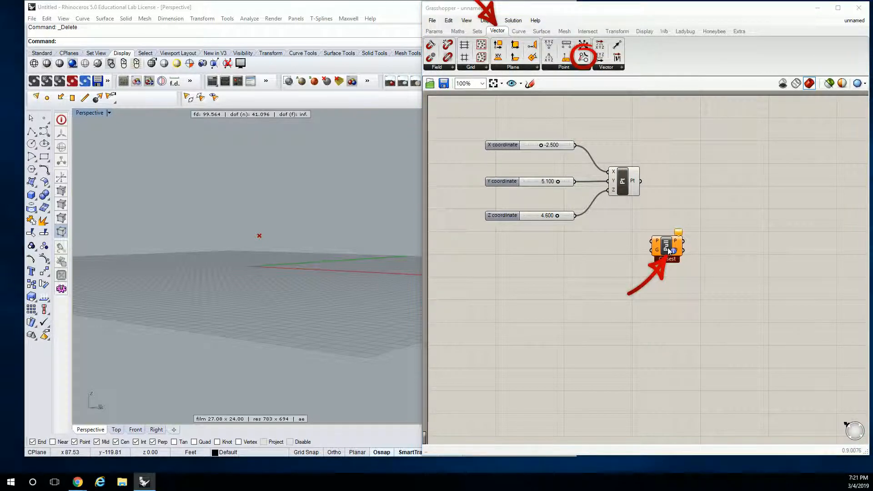
click(582, 56)
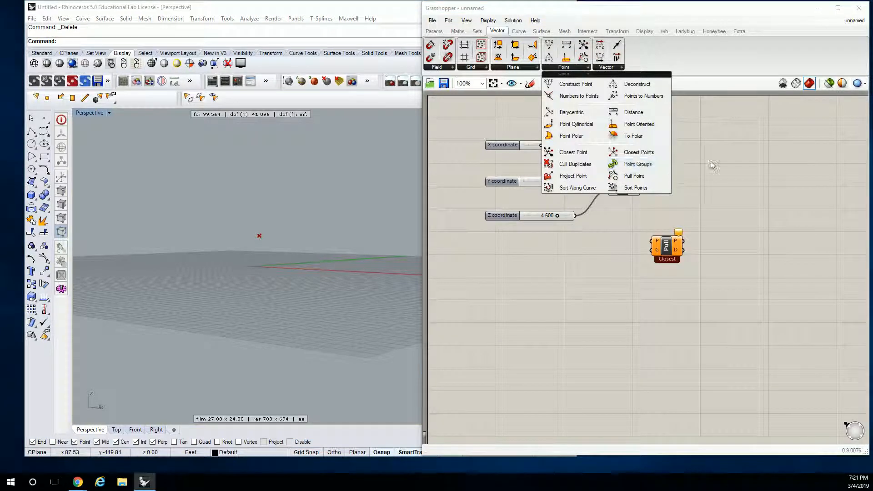
click(575, 84)
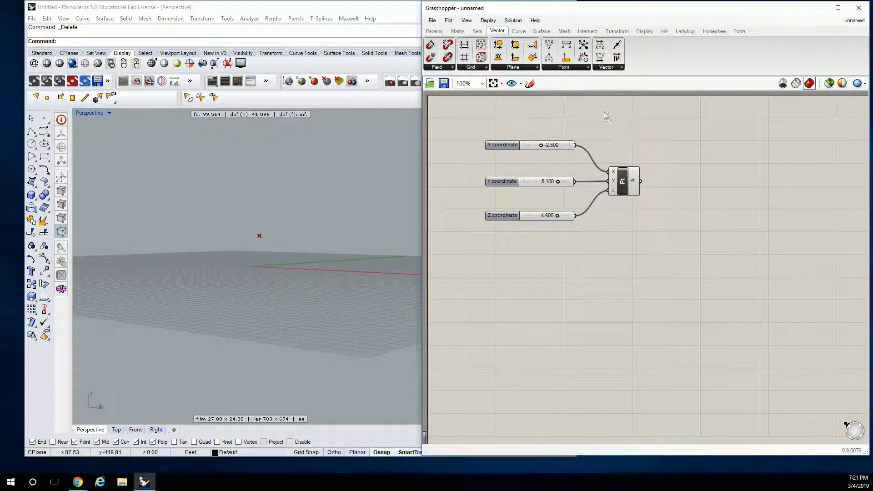
click(563, 66)
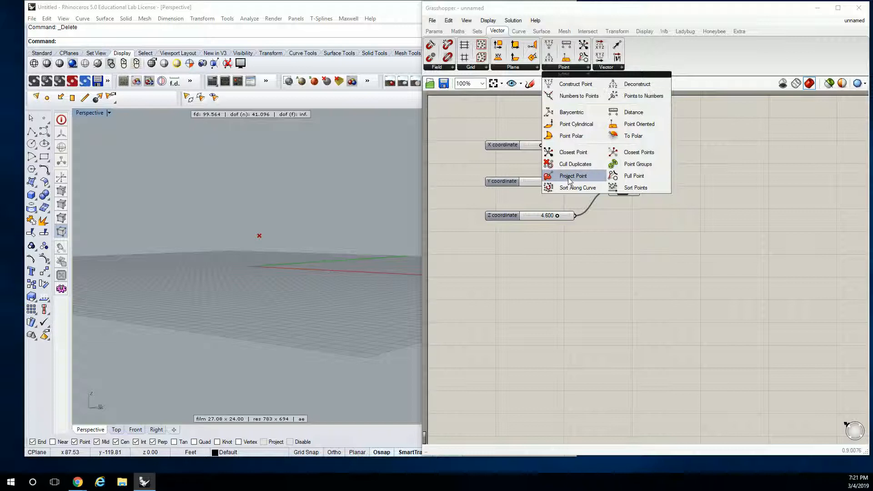
click(573, 176)
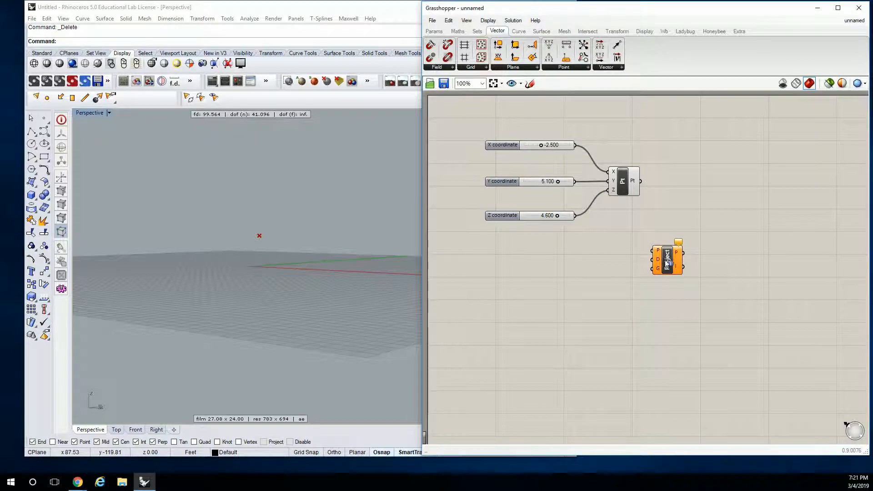
click(563, 53)
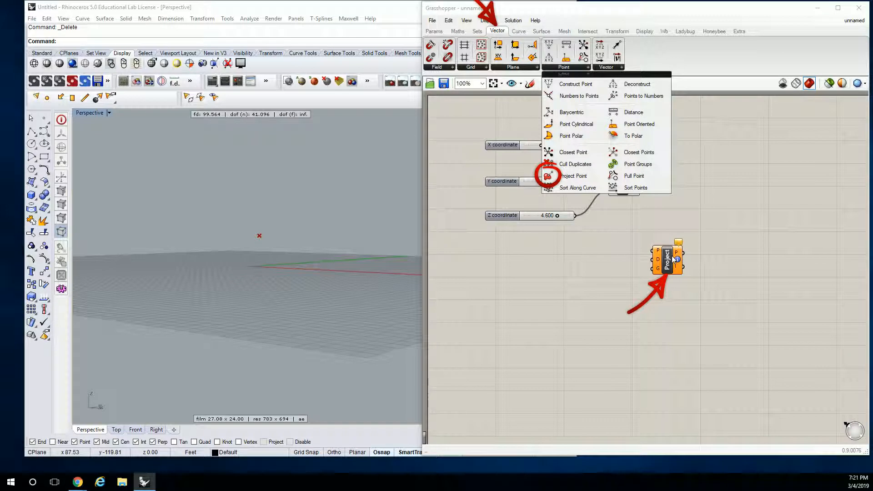
click(575, 84)
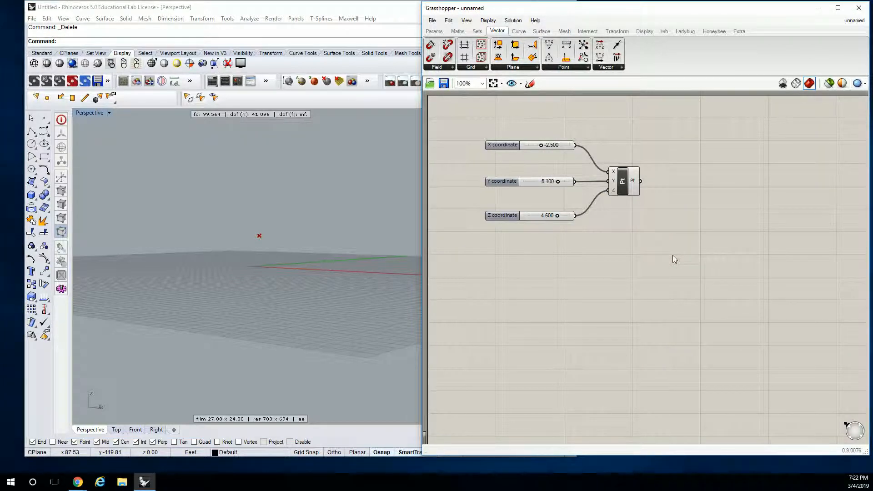
double_click(672, 259)
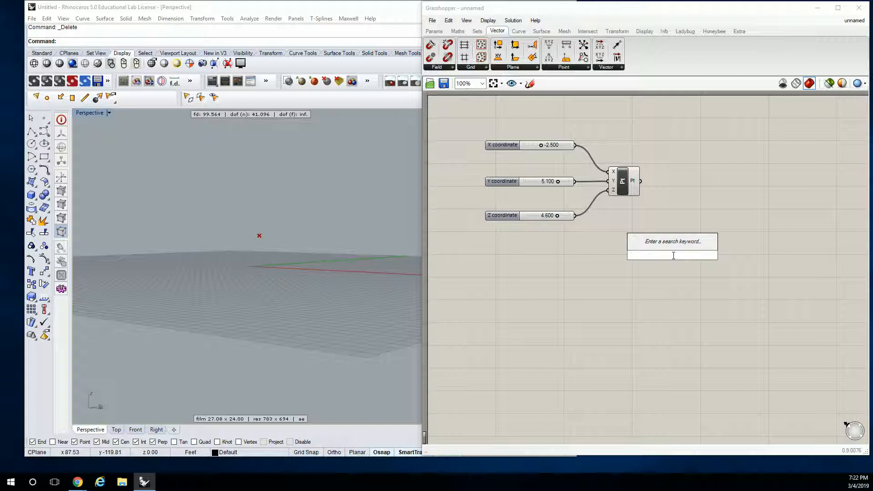
text(point)
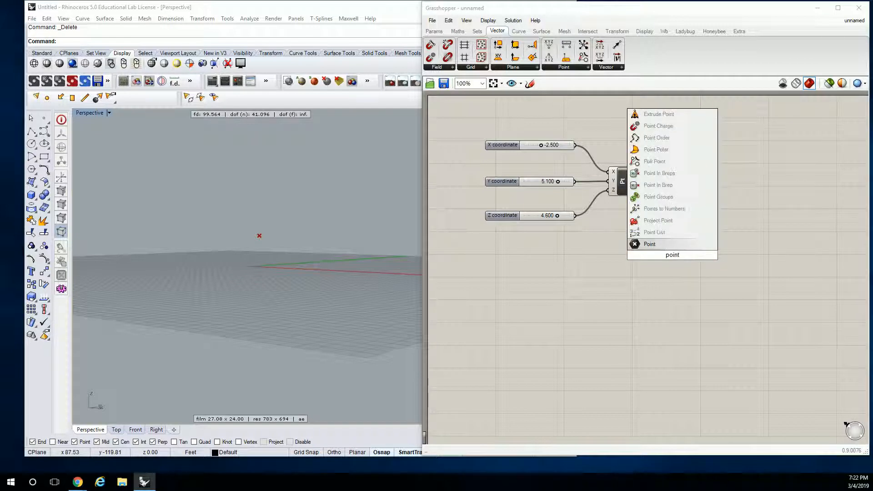
click(672, 254)
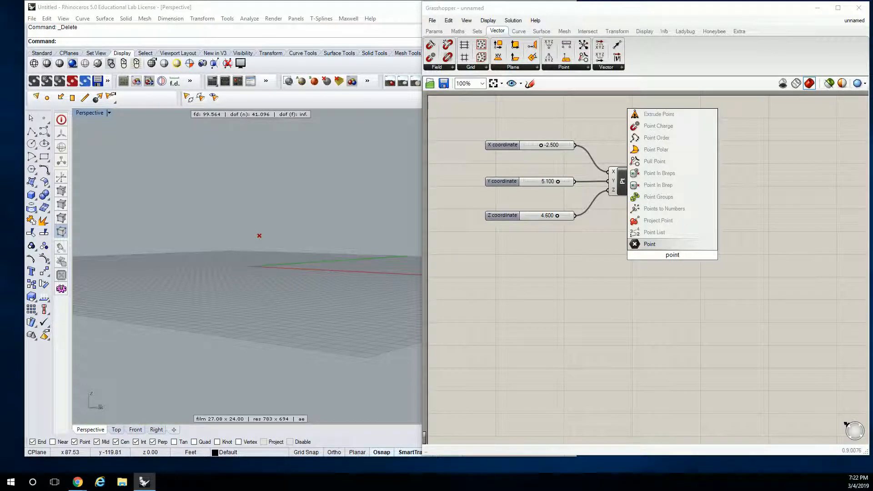
mouse_move(658, 173)
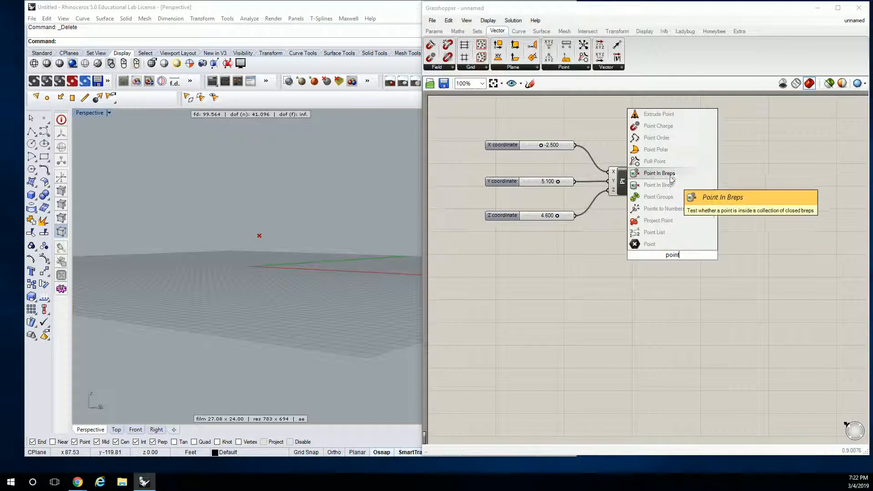
mouse_move(676, 177)
text(construct )
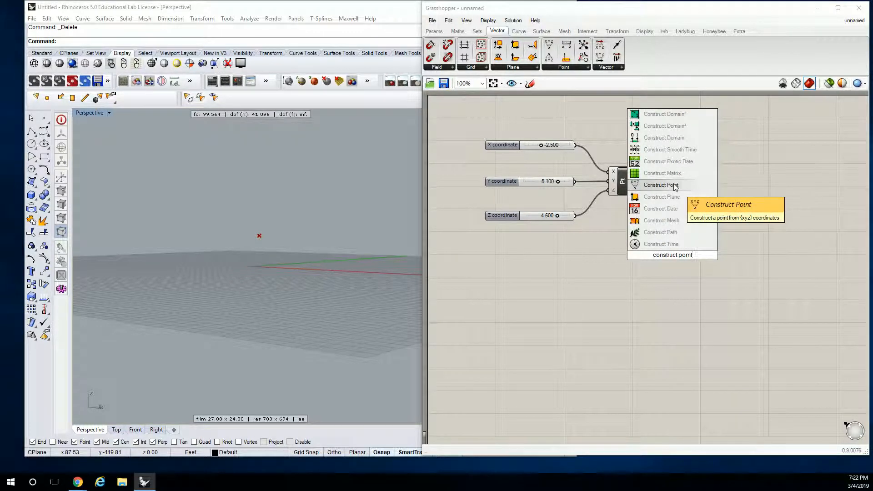
click(660, 185)
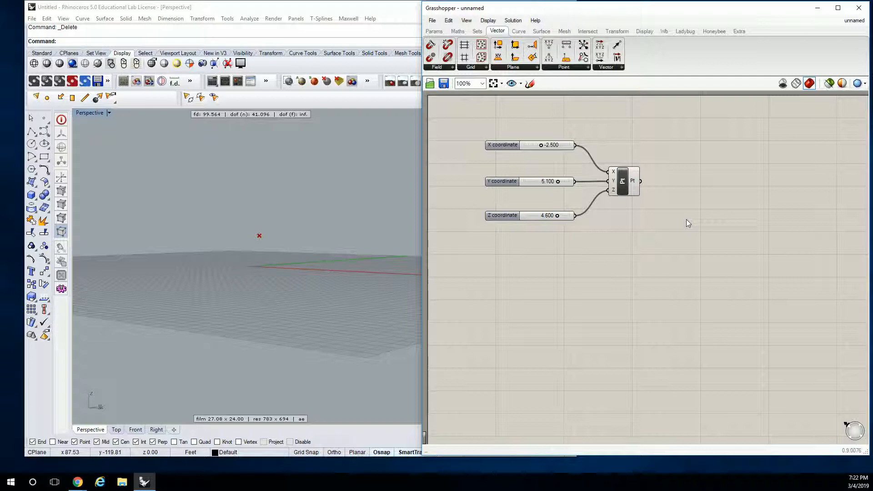
mouse_move(703, 237)
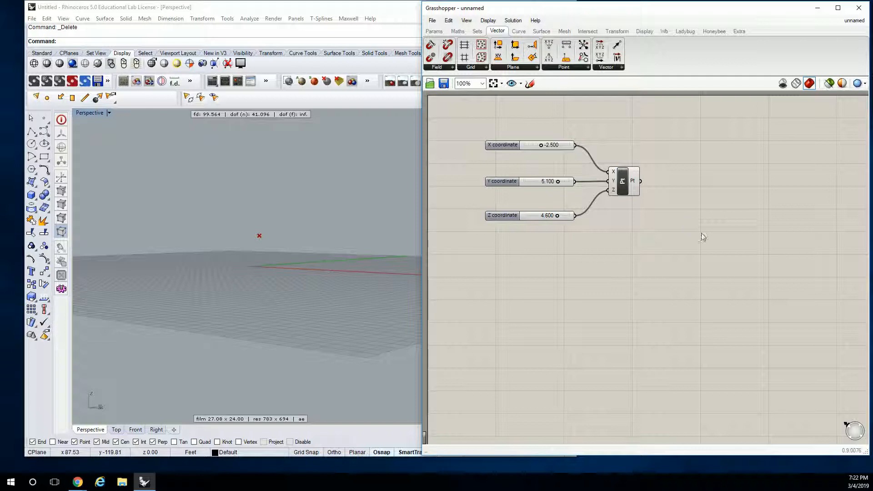
mouse_move(684, 173)
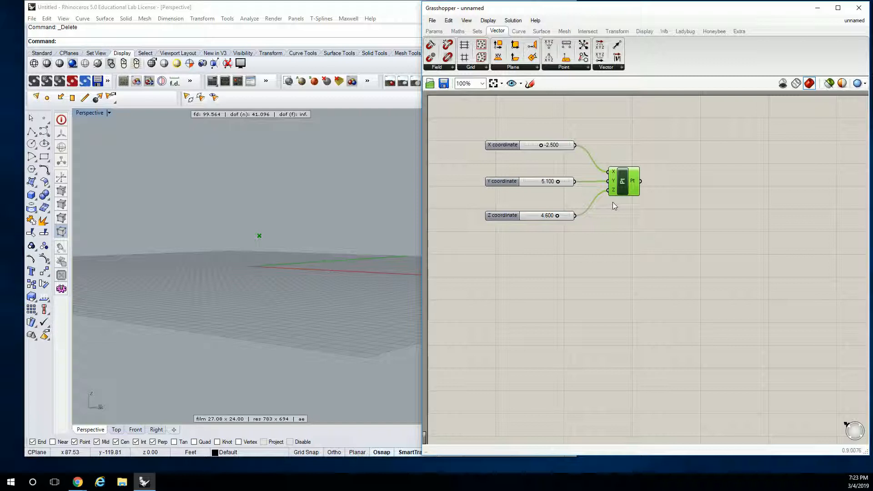
mouse_move(616, 207)
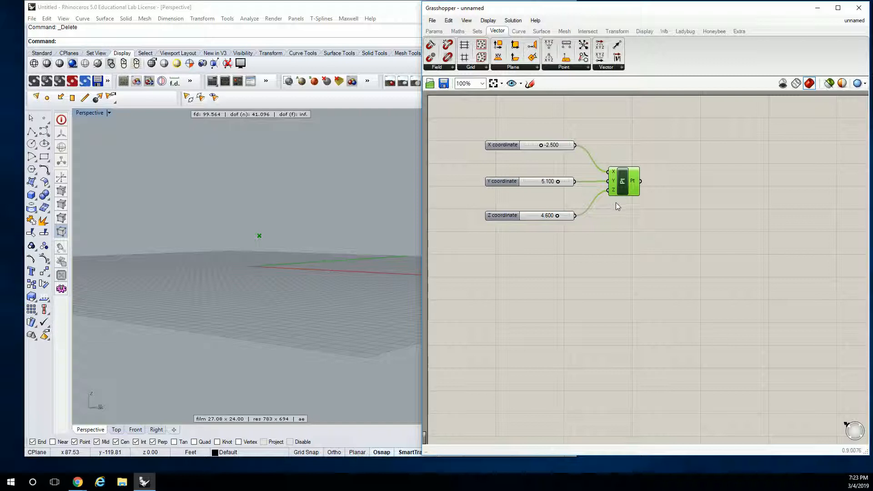
- Group the Construct Point component and name the group 'Vect | Pt'
click(622, 181)
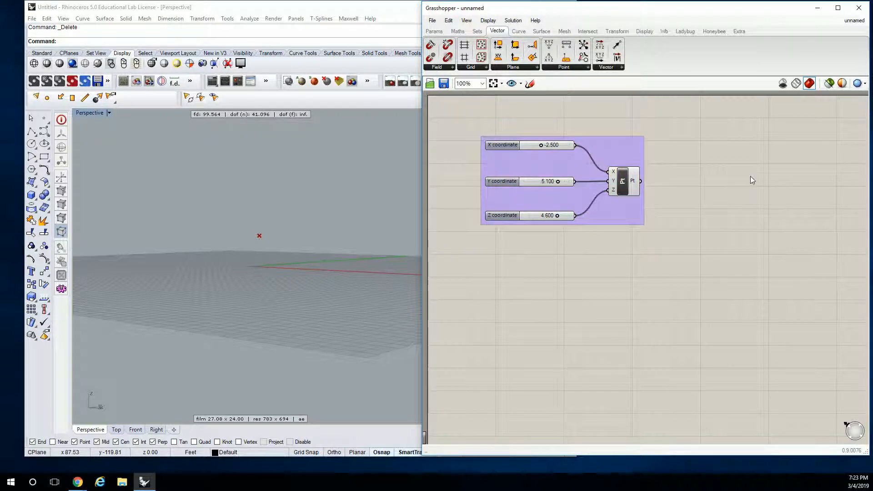
mouse_move(743, 182)
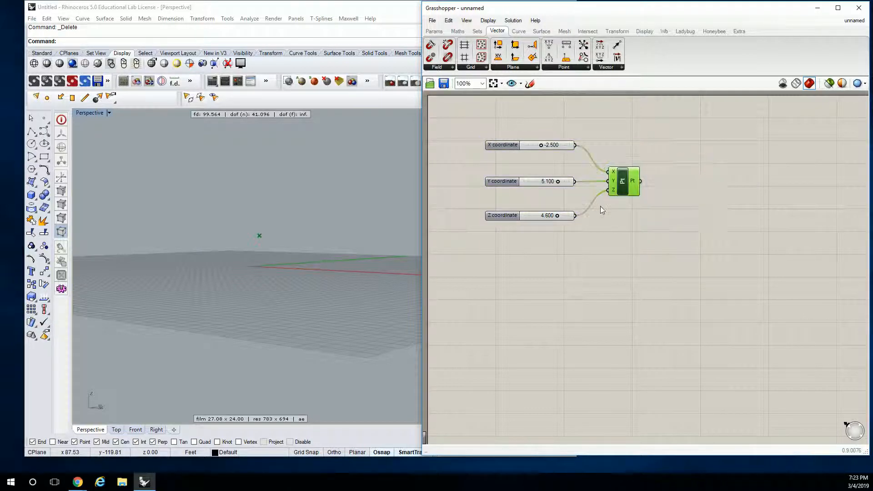
scroll(up, 3)
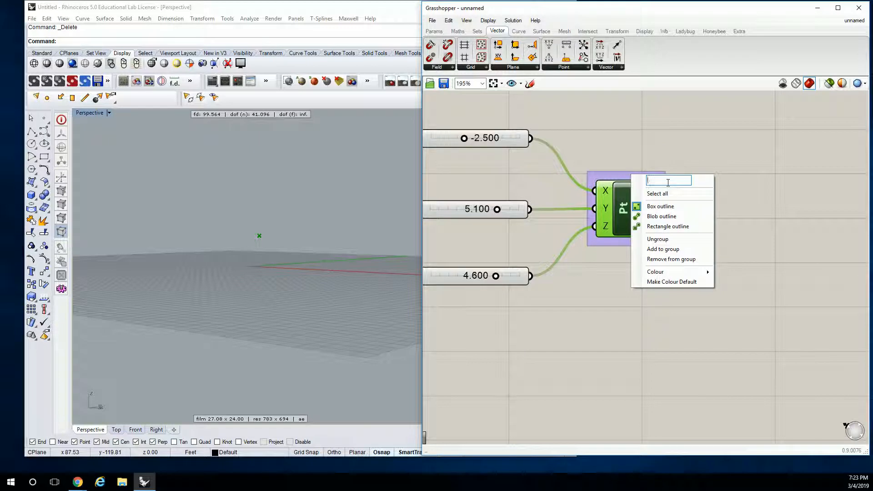
text(Vect)
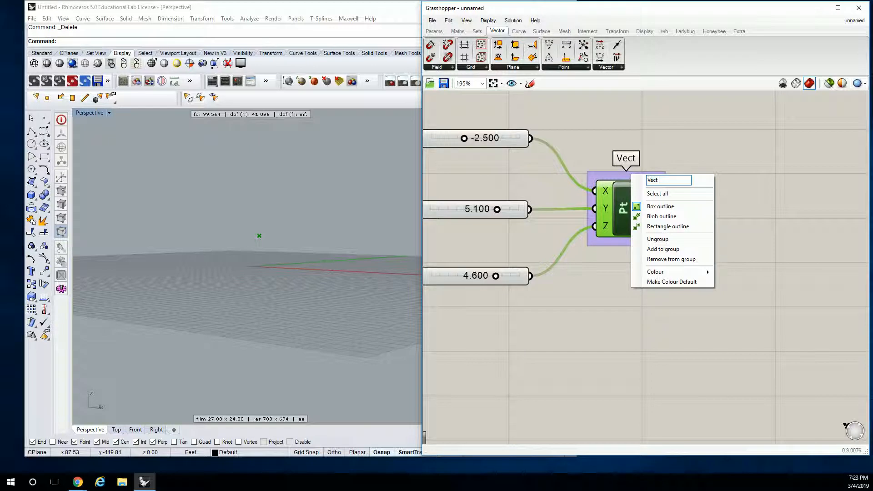
text(| Pt)
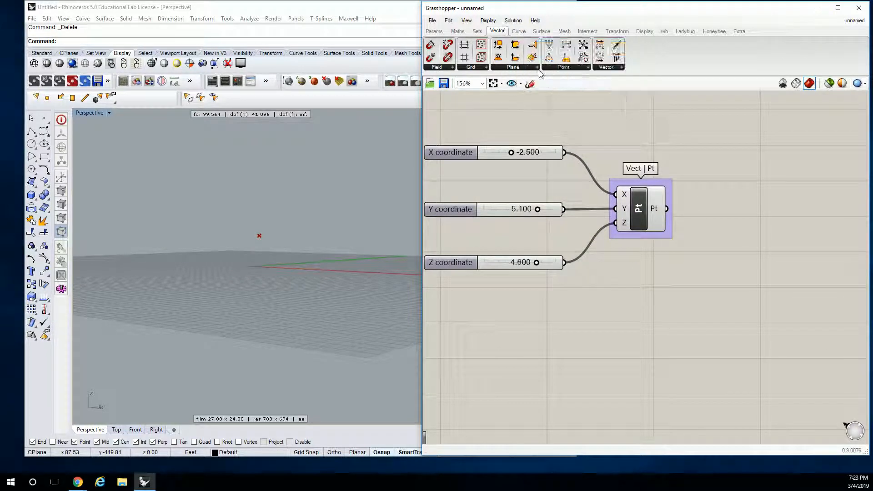
click(563, 66)
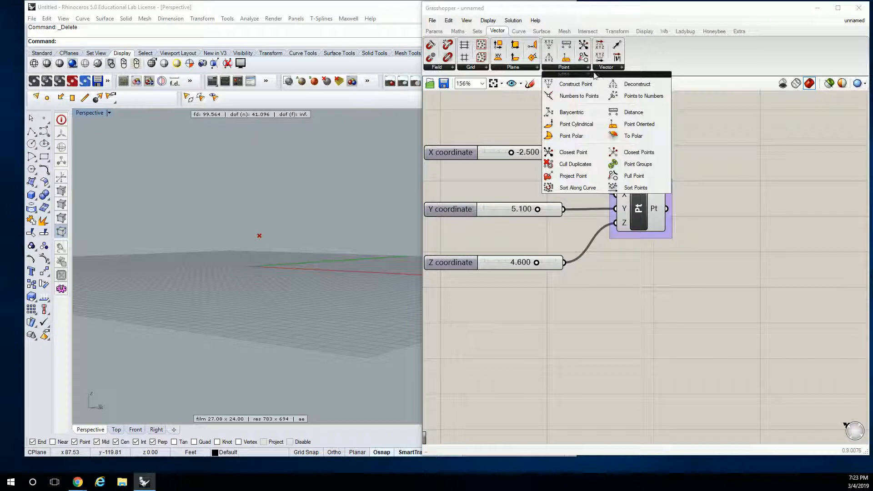
mouse_move(802, 169)
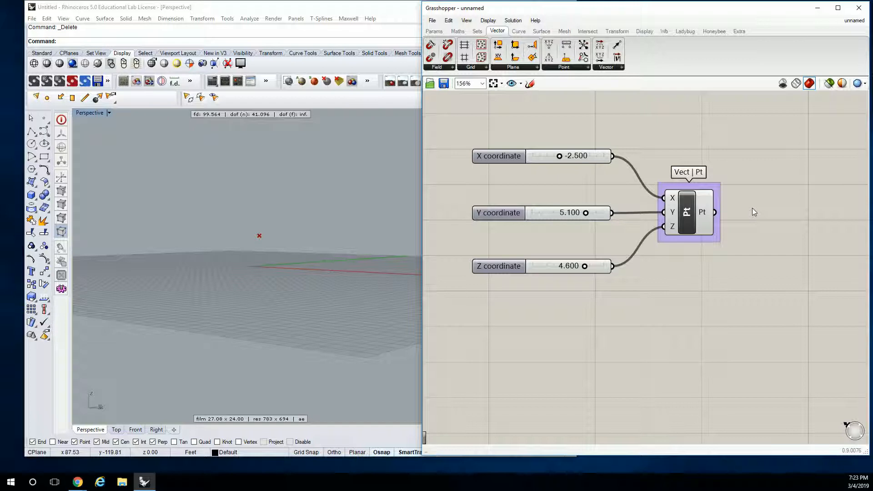
mouse_move(690, 220)
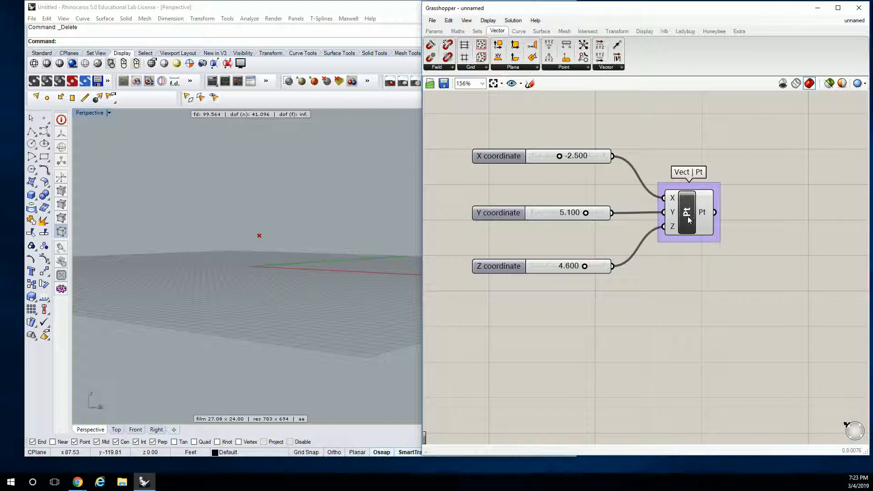
- Rename the Construct Point component to 'Base Point' via its right-click nickname field
right_click(702, 212)
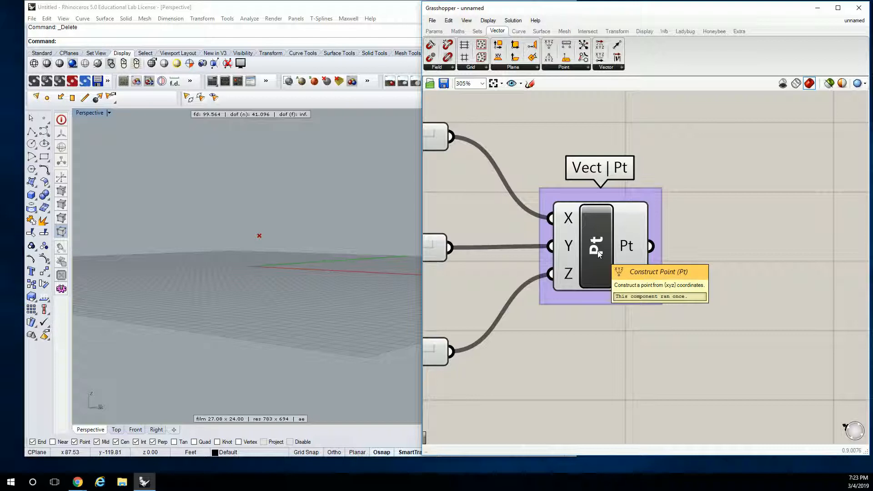
mouse_move(600, 250)
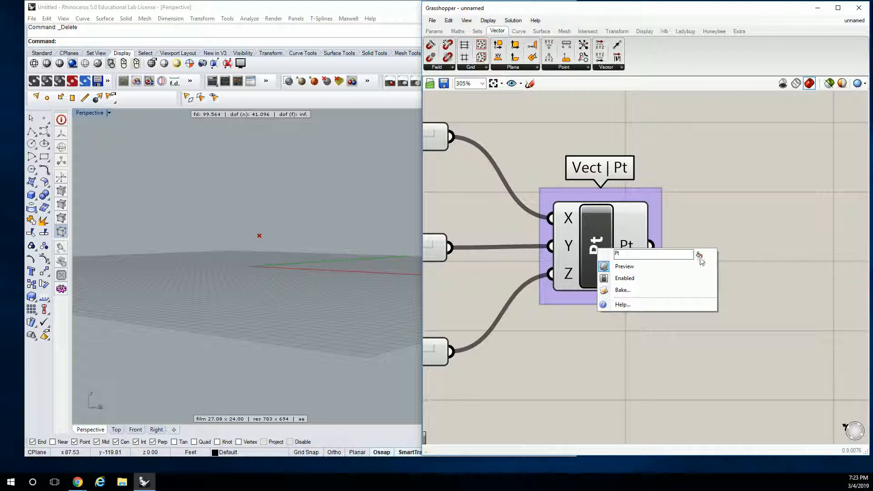
mouse_move(700, 256)
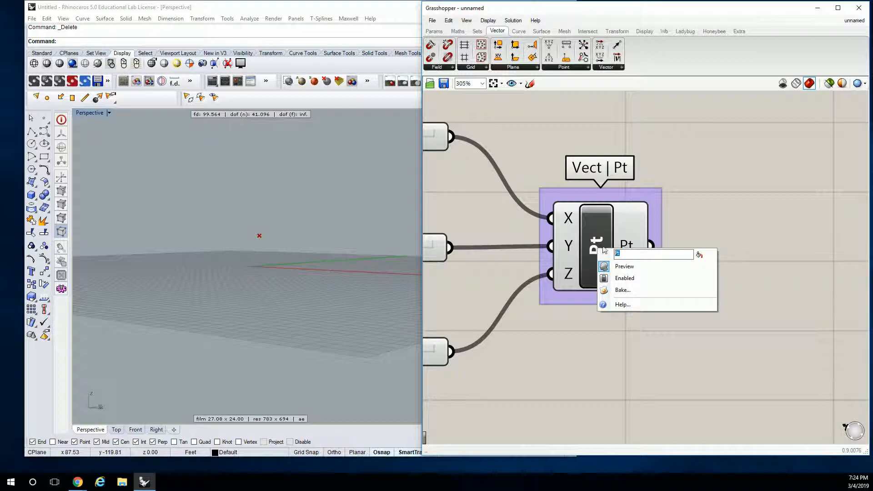
text(Base Poin)
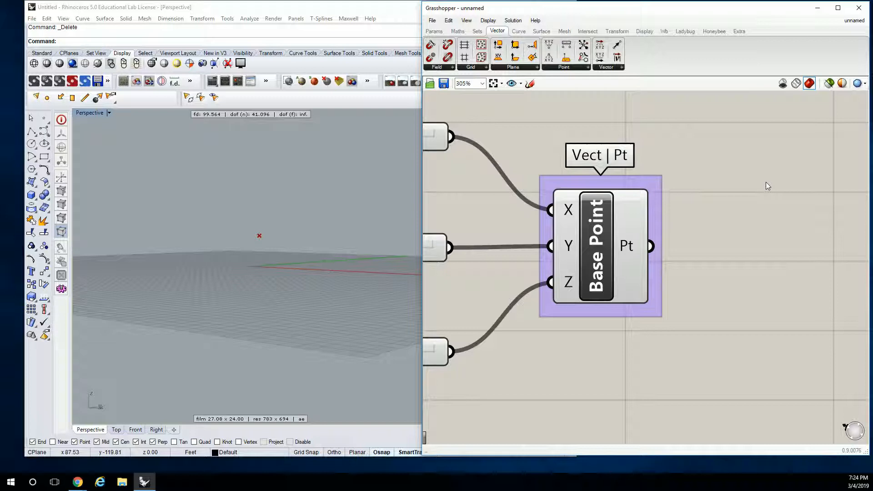
scroll(down, 3)
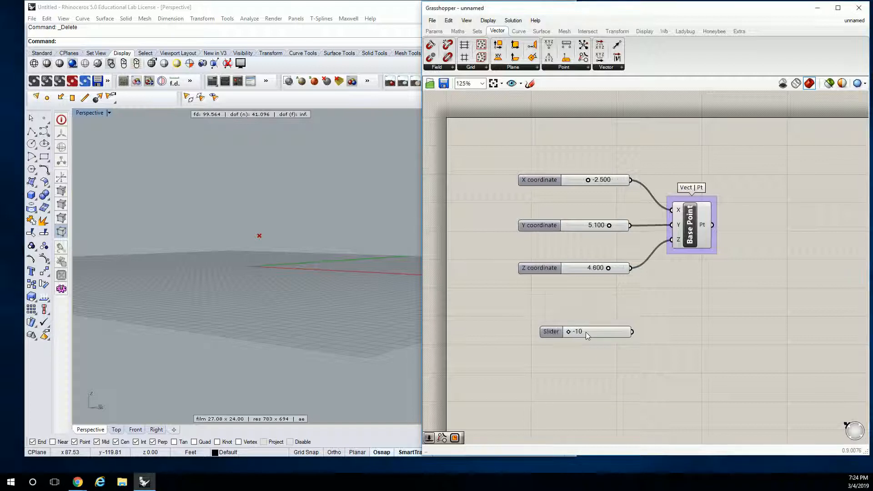
mouse_move(588, 334)
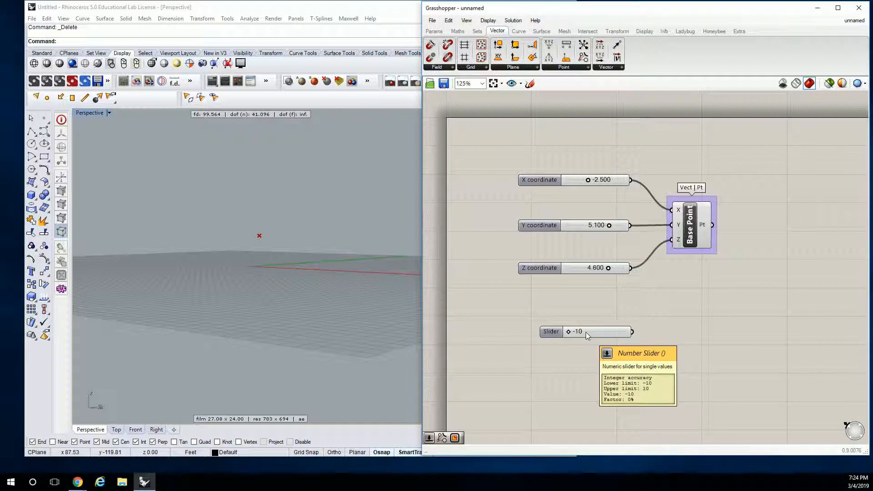
mouse_move(530, 333)
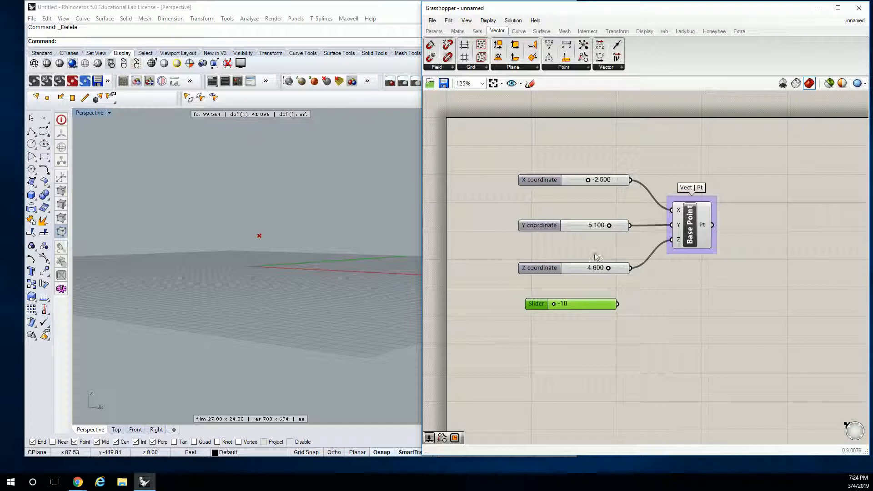
mouse_move(585, 268)
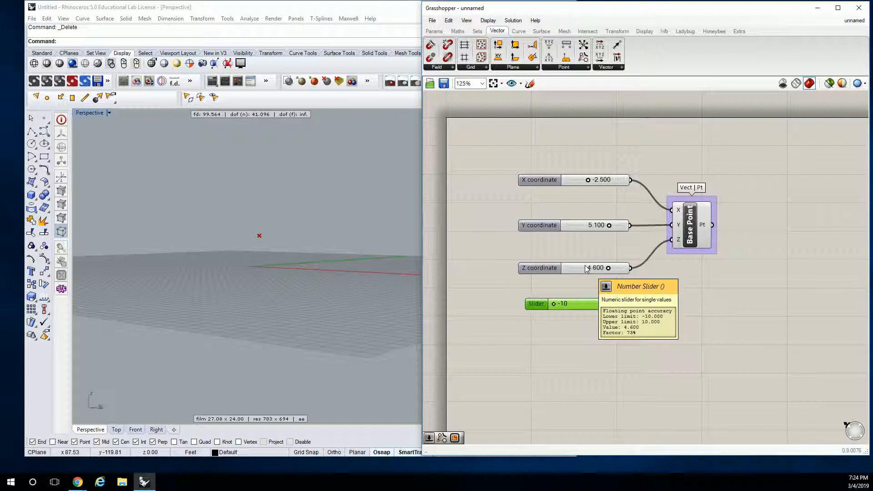
- Set the new -10..10 slider's rounding to floating point so it reads -10.000
double_click(561, 304)
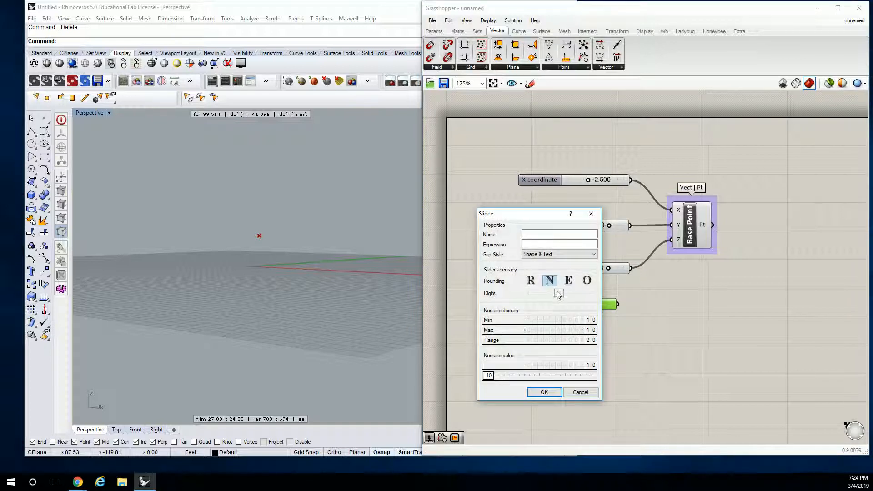
mouse_move(530, 280)
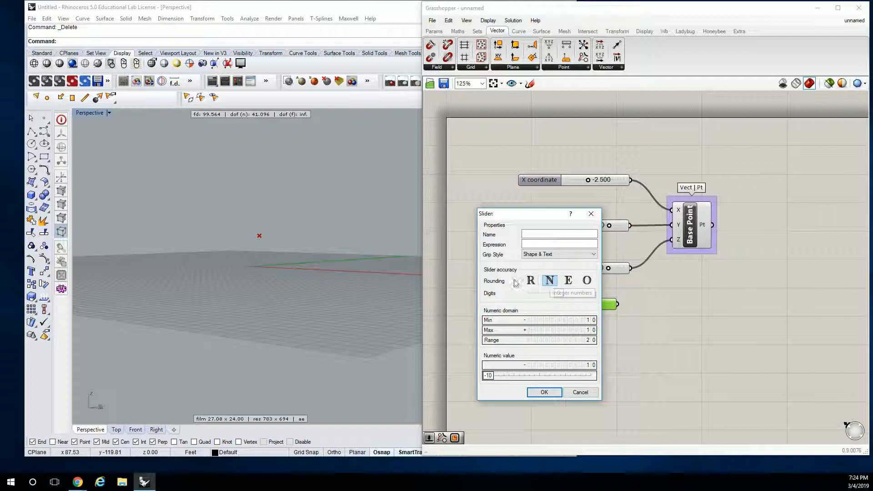
click(544, 393)
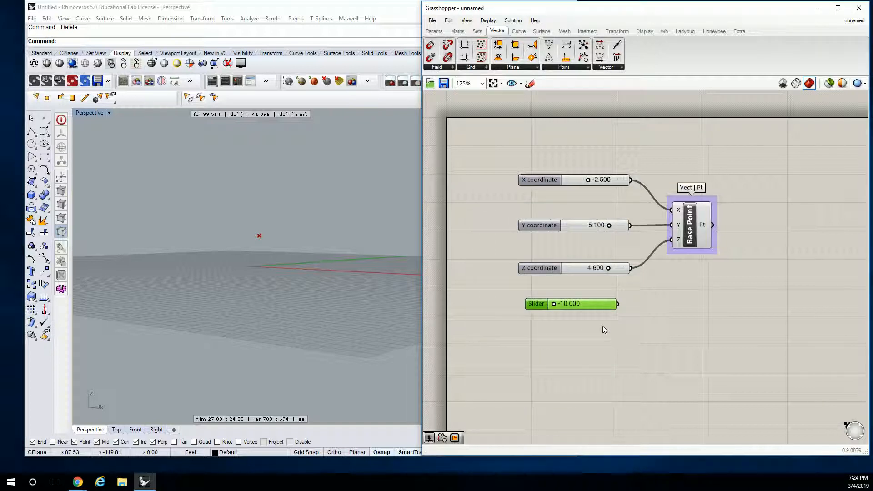